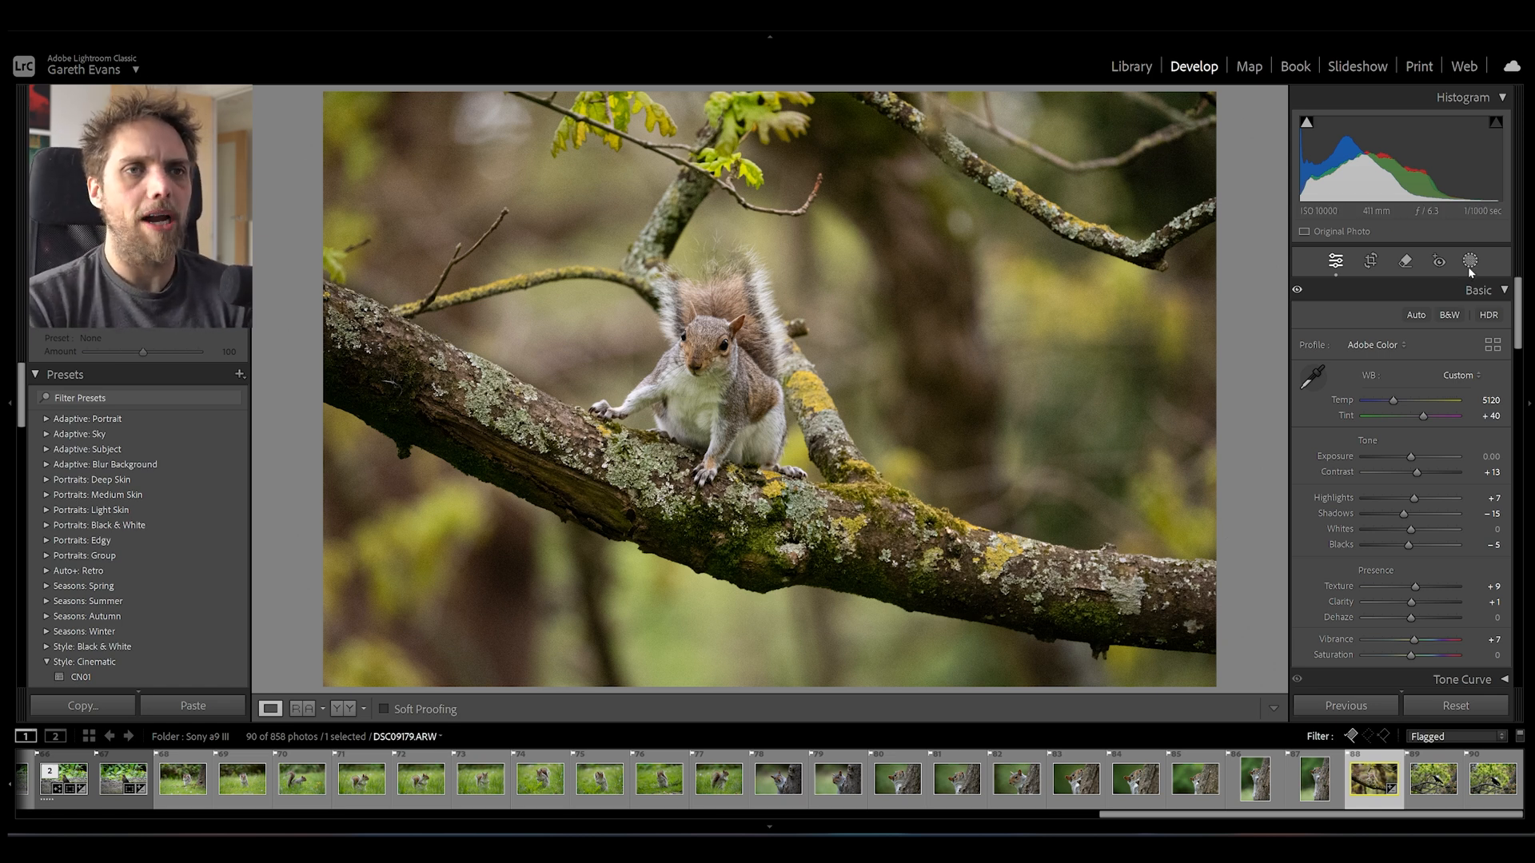
Paint a trial Brush mask along the squirrel's branch in Masking, then delete Mask 1
click(1467, 260)
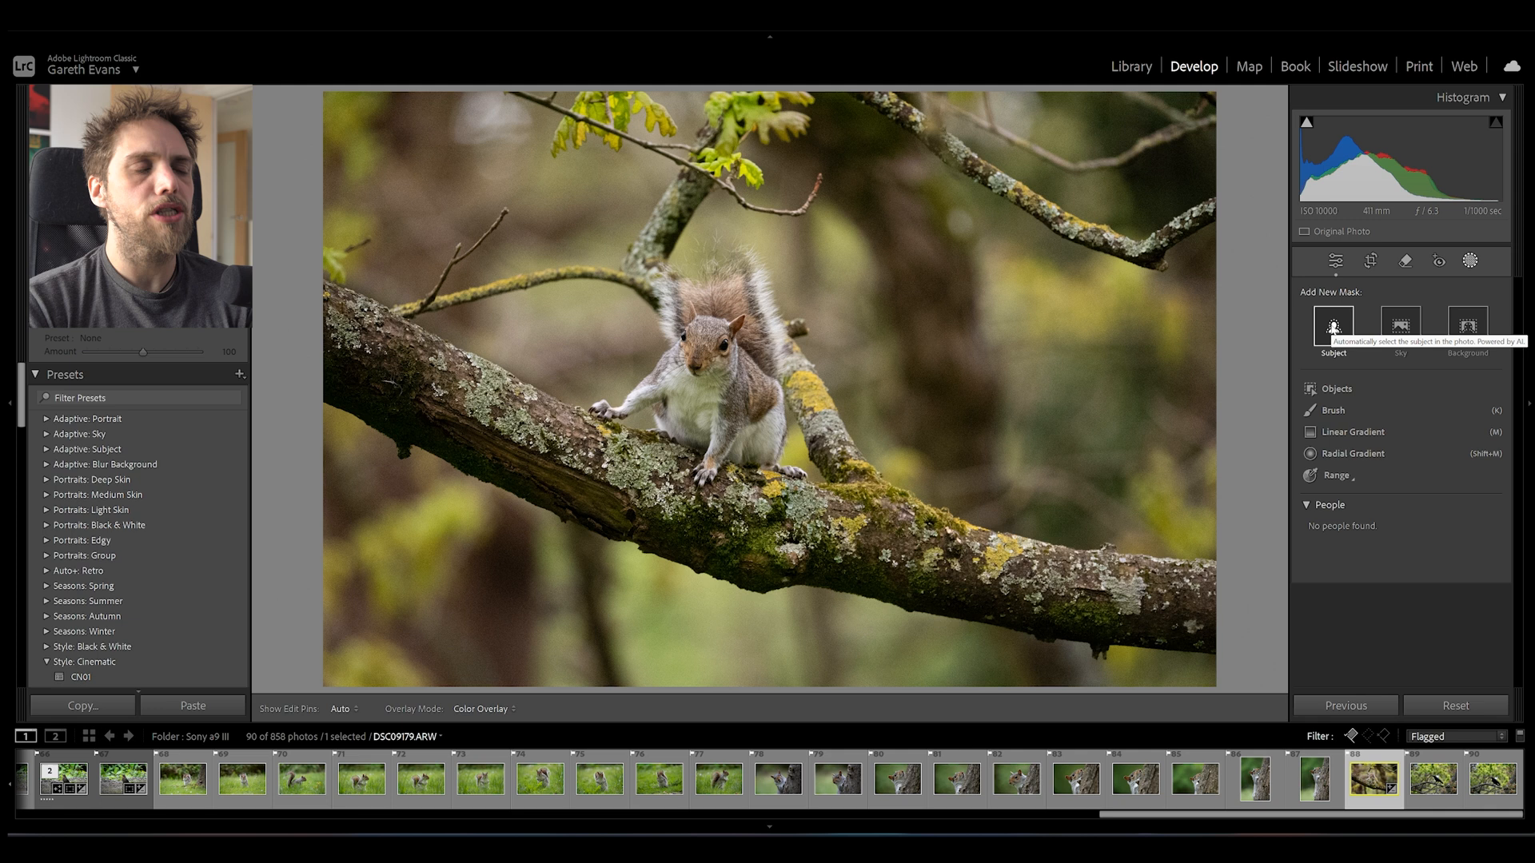
click(1332, 326)
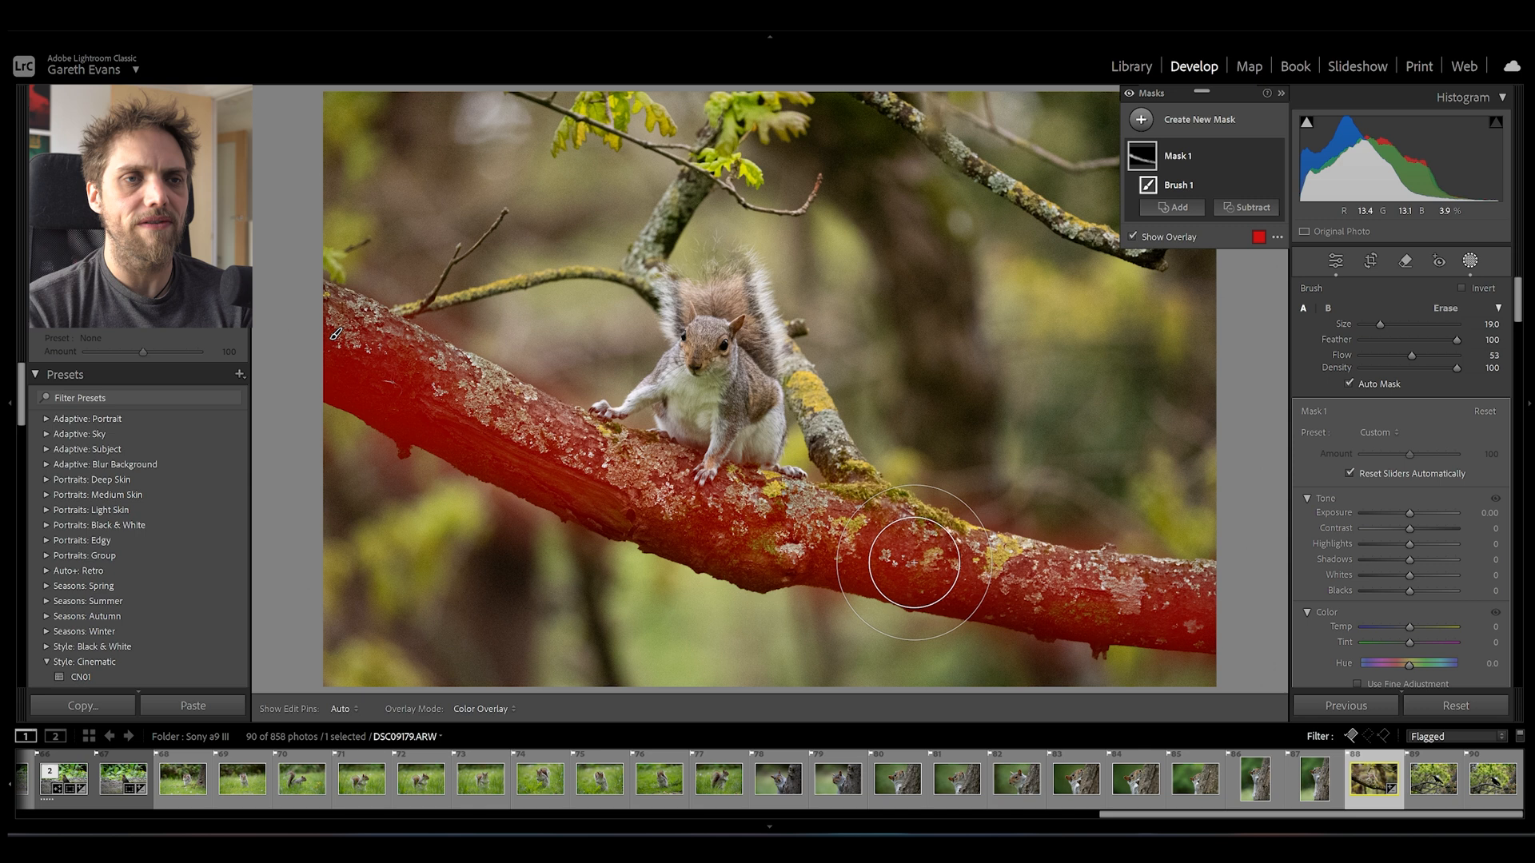
right_click(1178, 155)
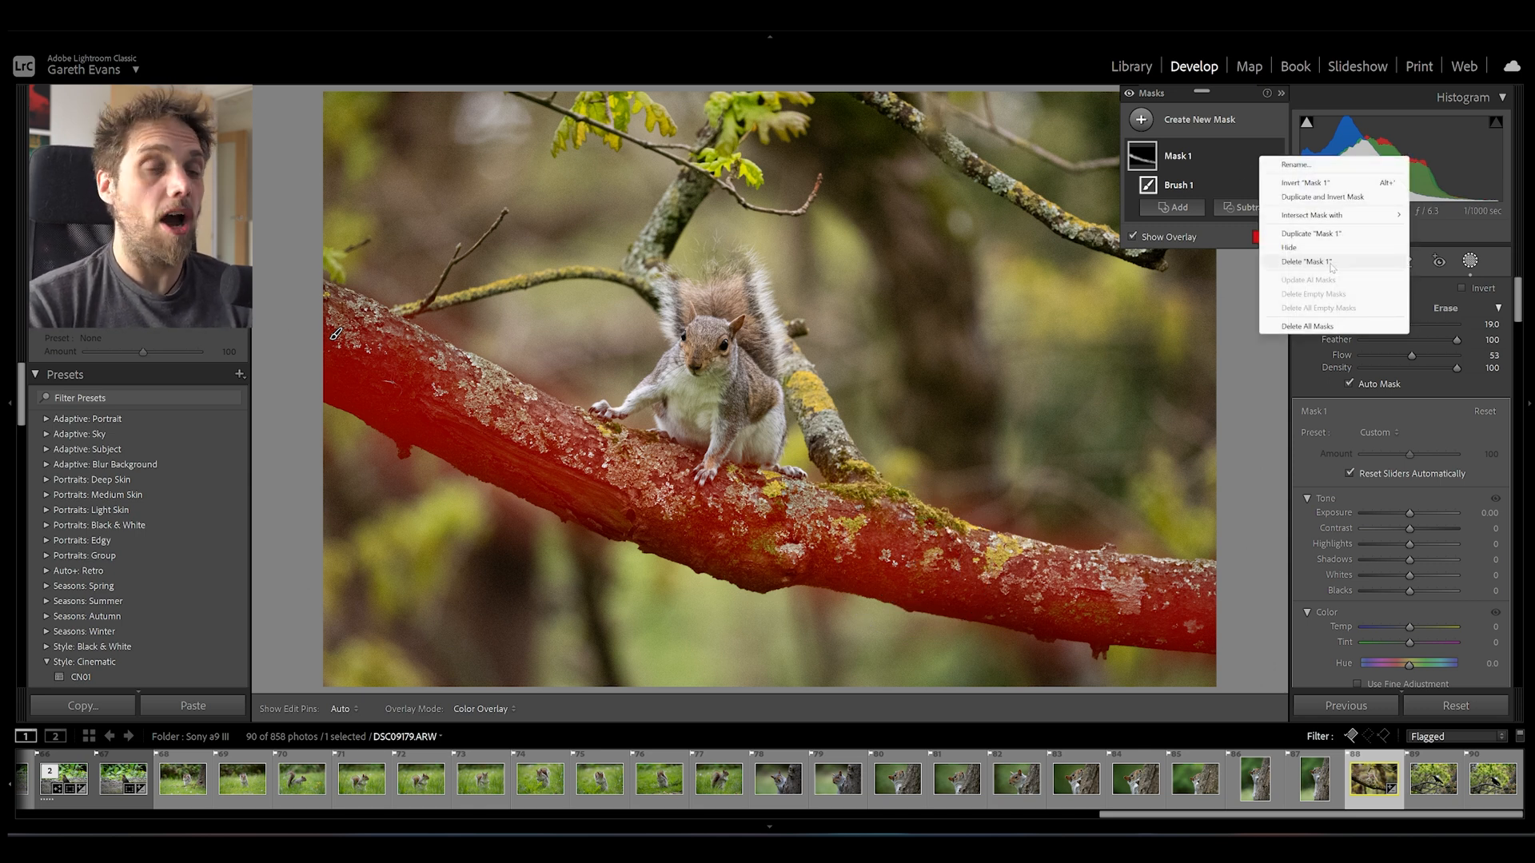
click(1306, 262)
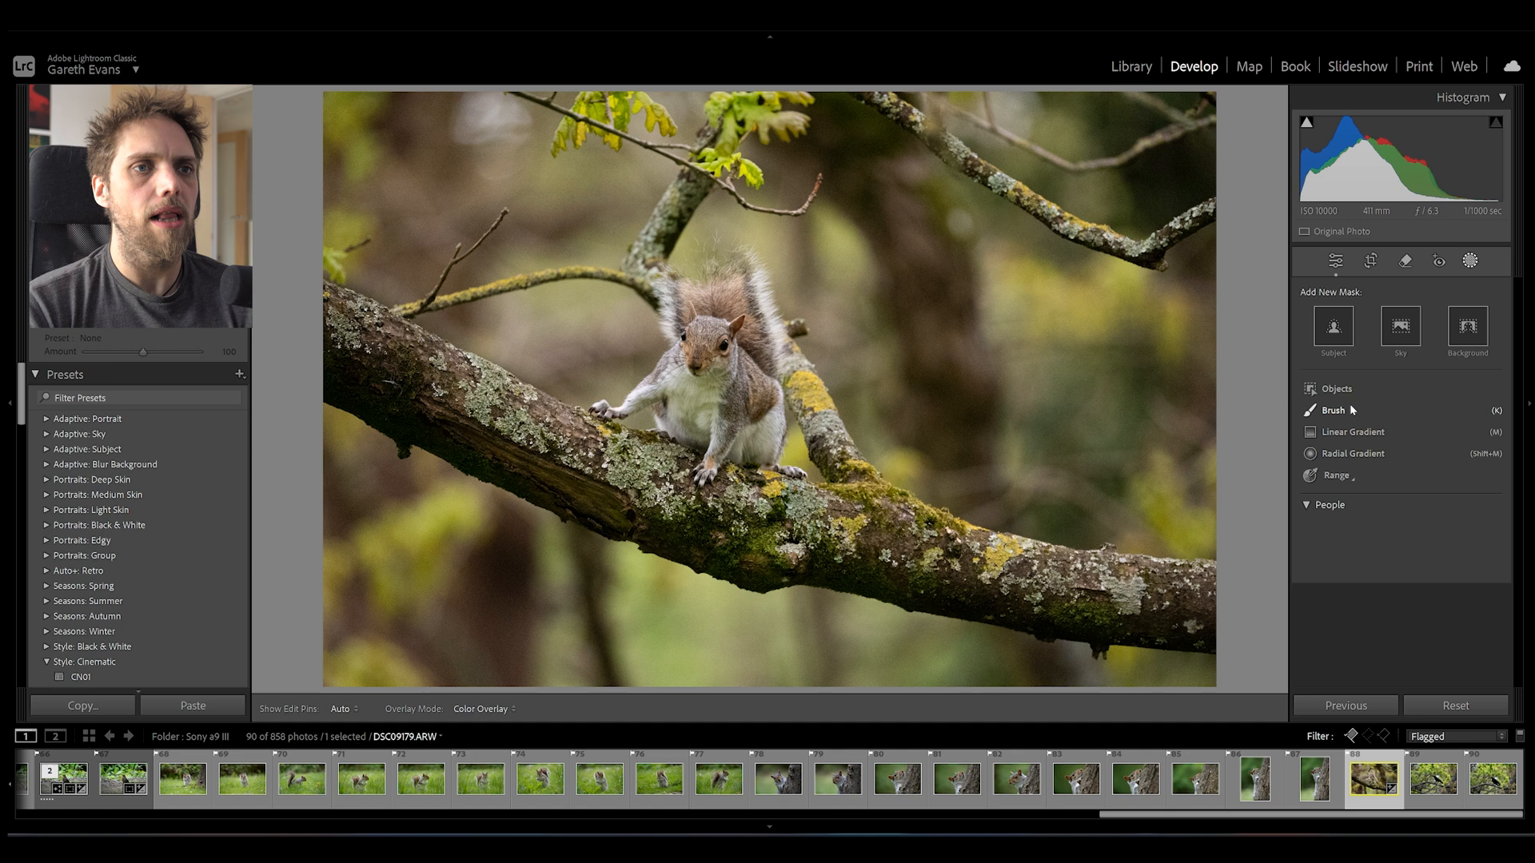
mouse_move(1337, 389)
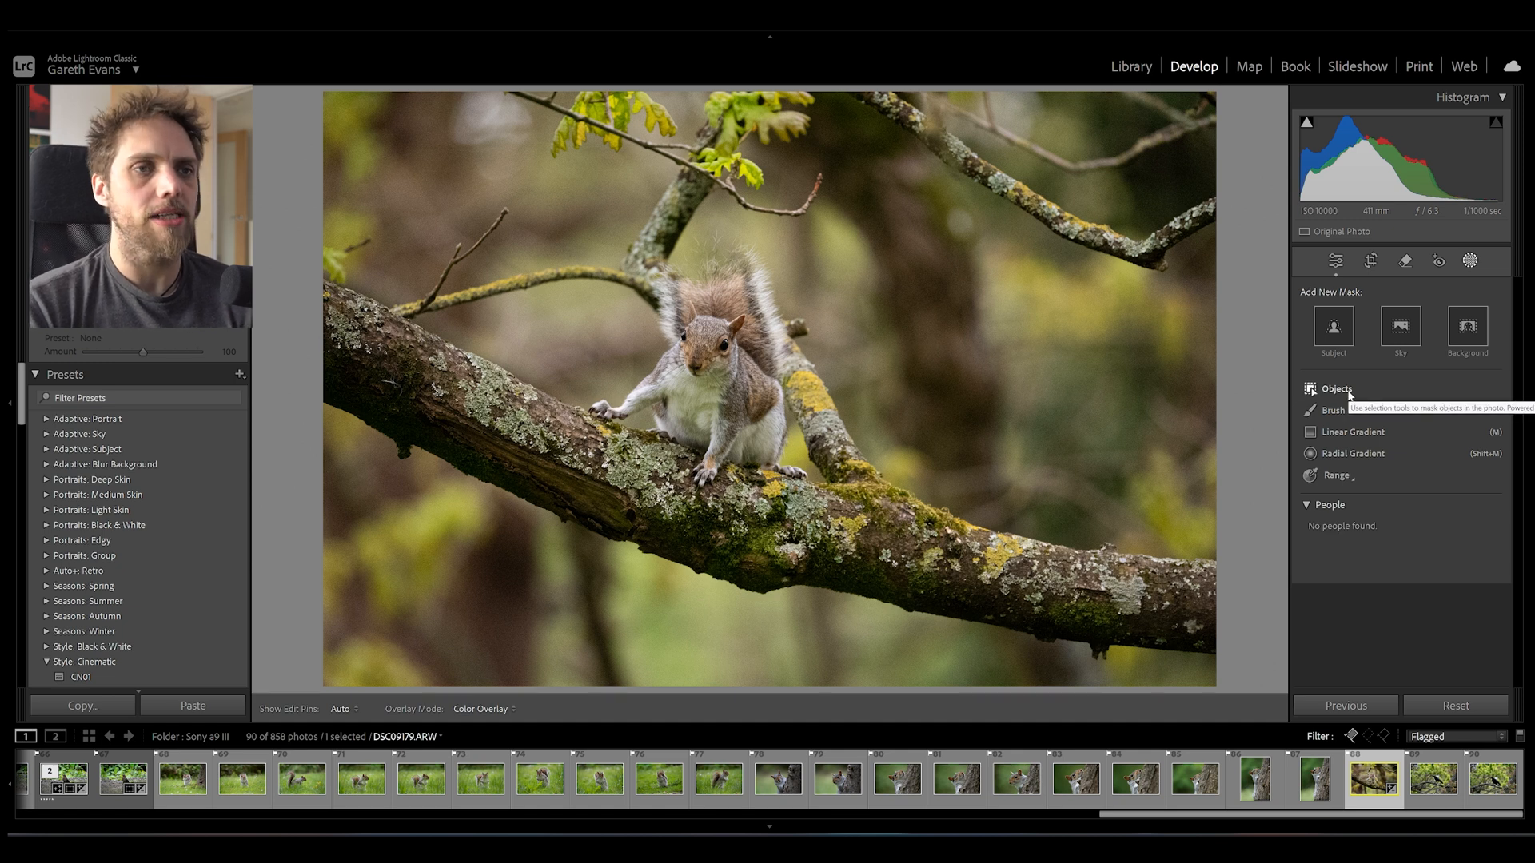
Start a new Objects mask for selecting the squirrel's main branch
click(1337, 388)
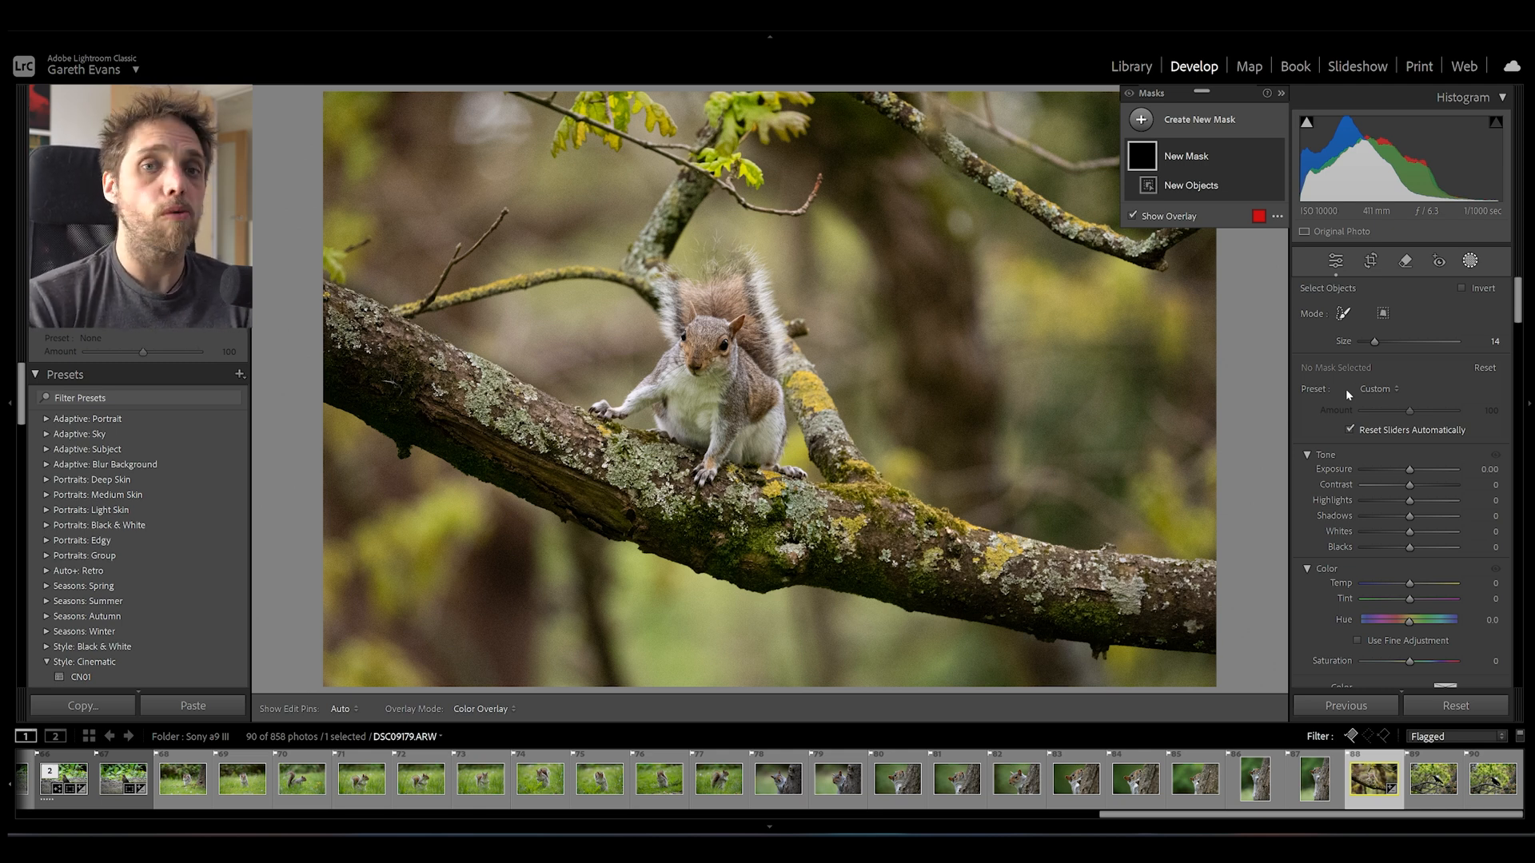
mouse_move(973, 354)
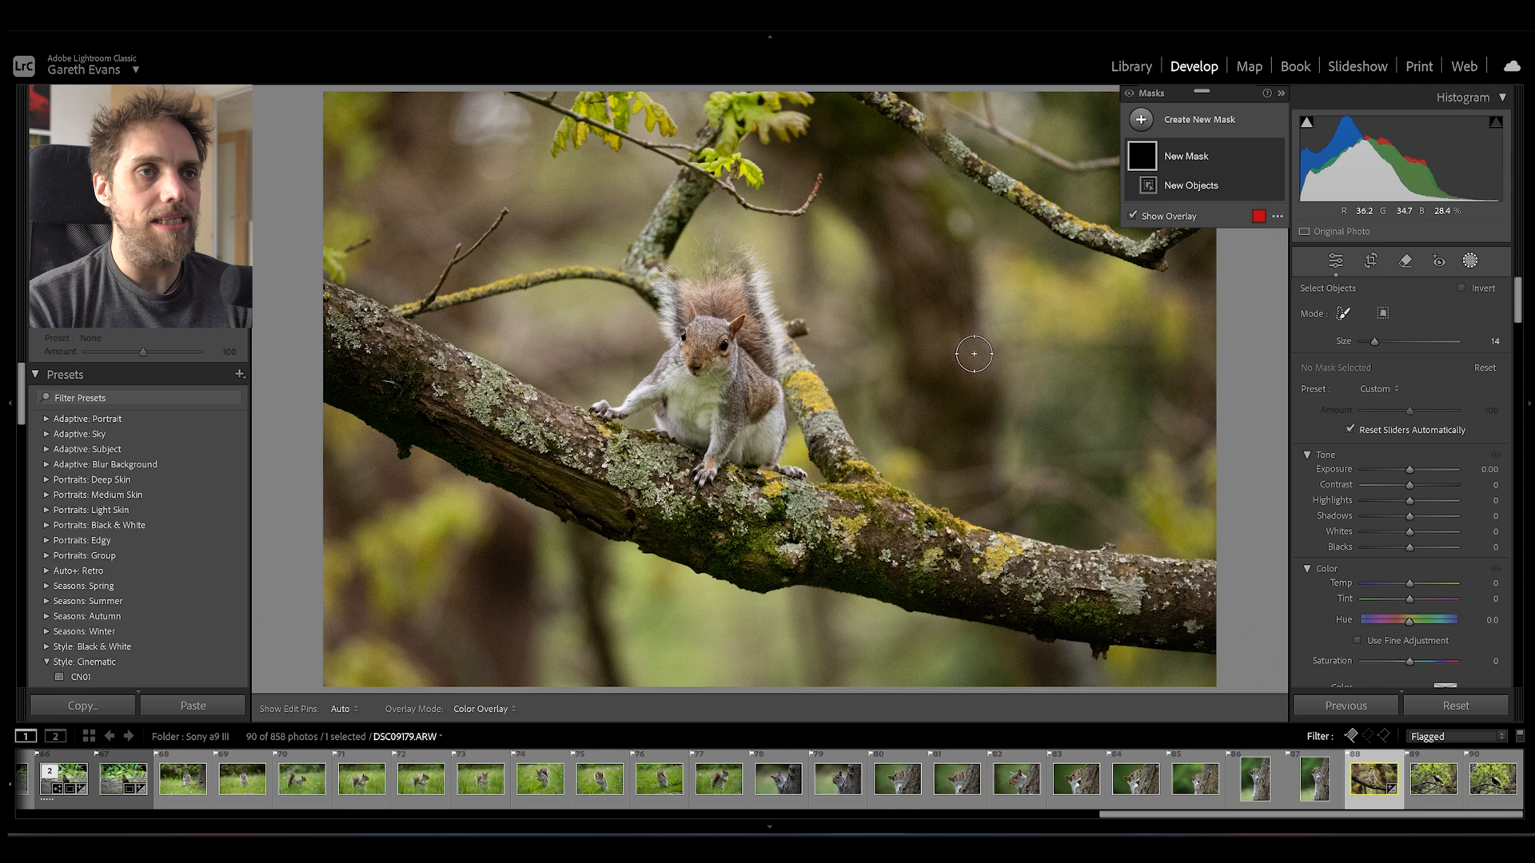
mouse_move(360, 398)
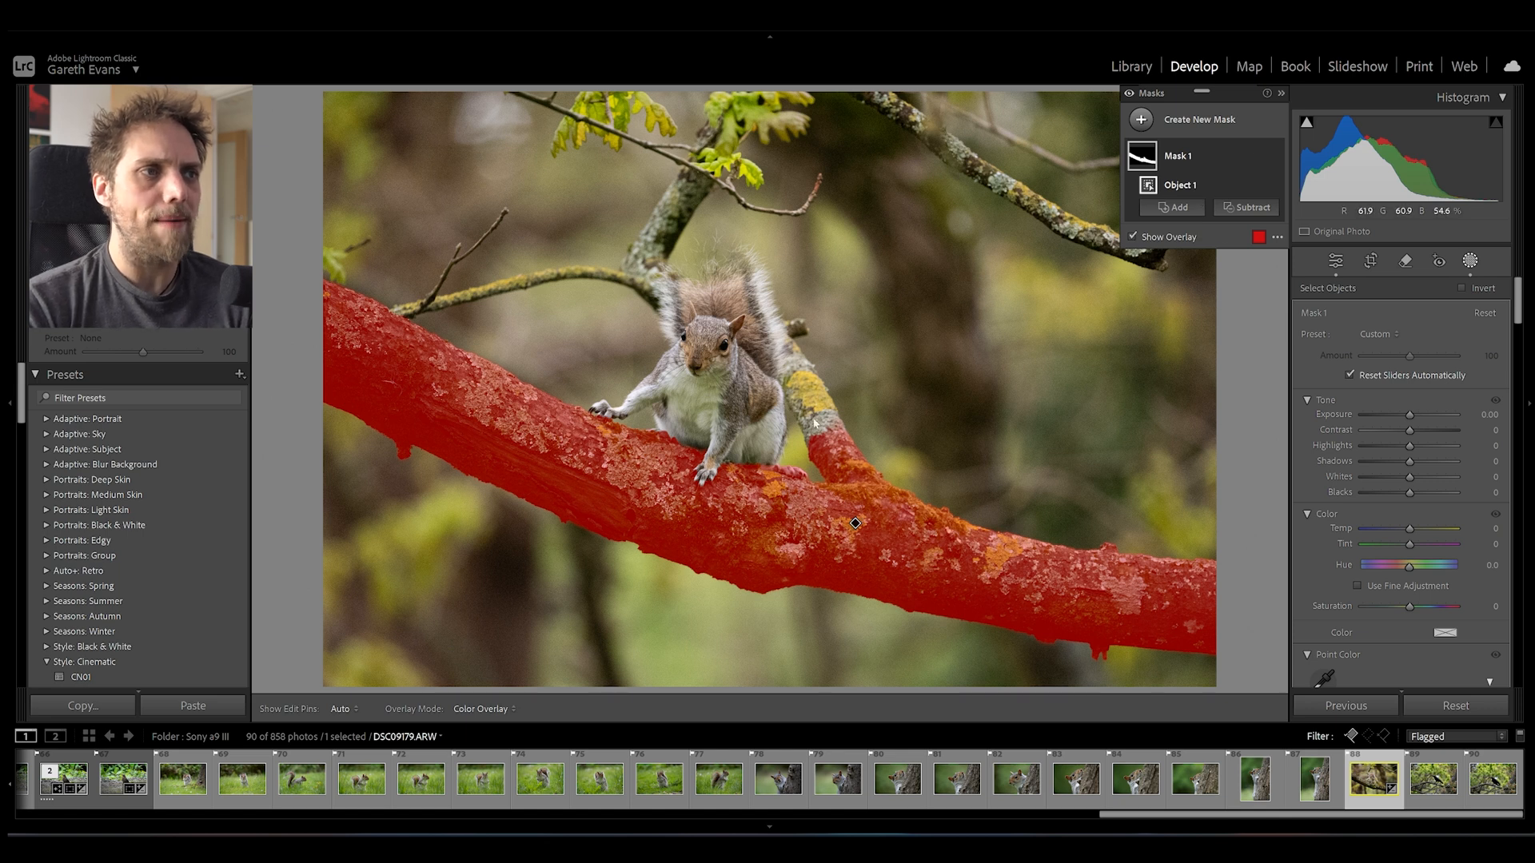
Add a second Objects selection to the branch mask for the upward branch fork
click(1173, 206)
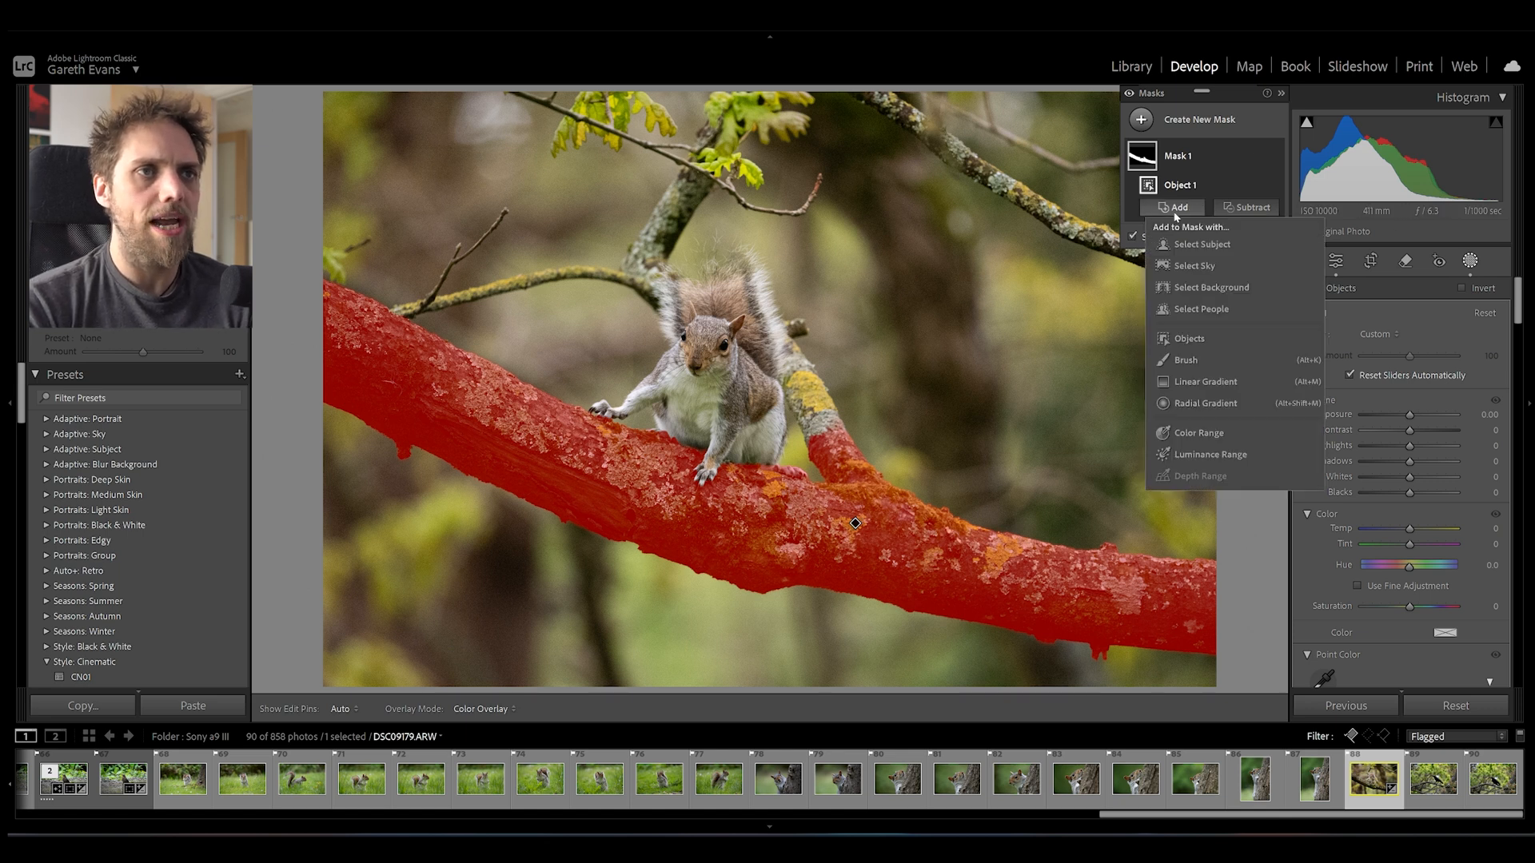
click(1188, 337)
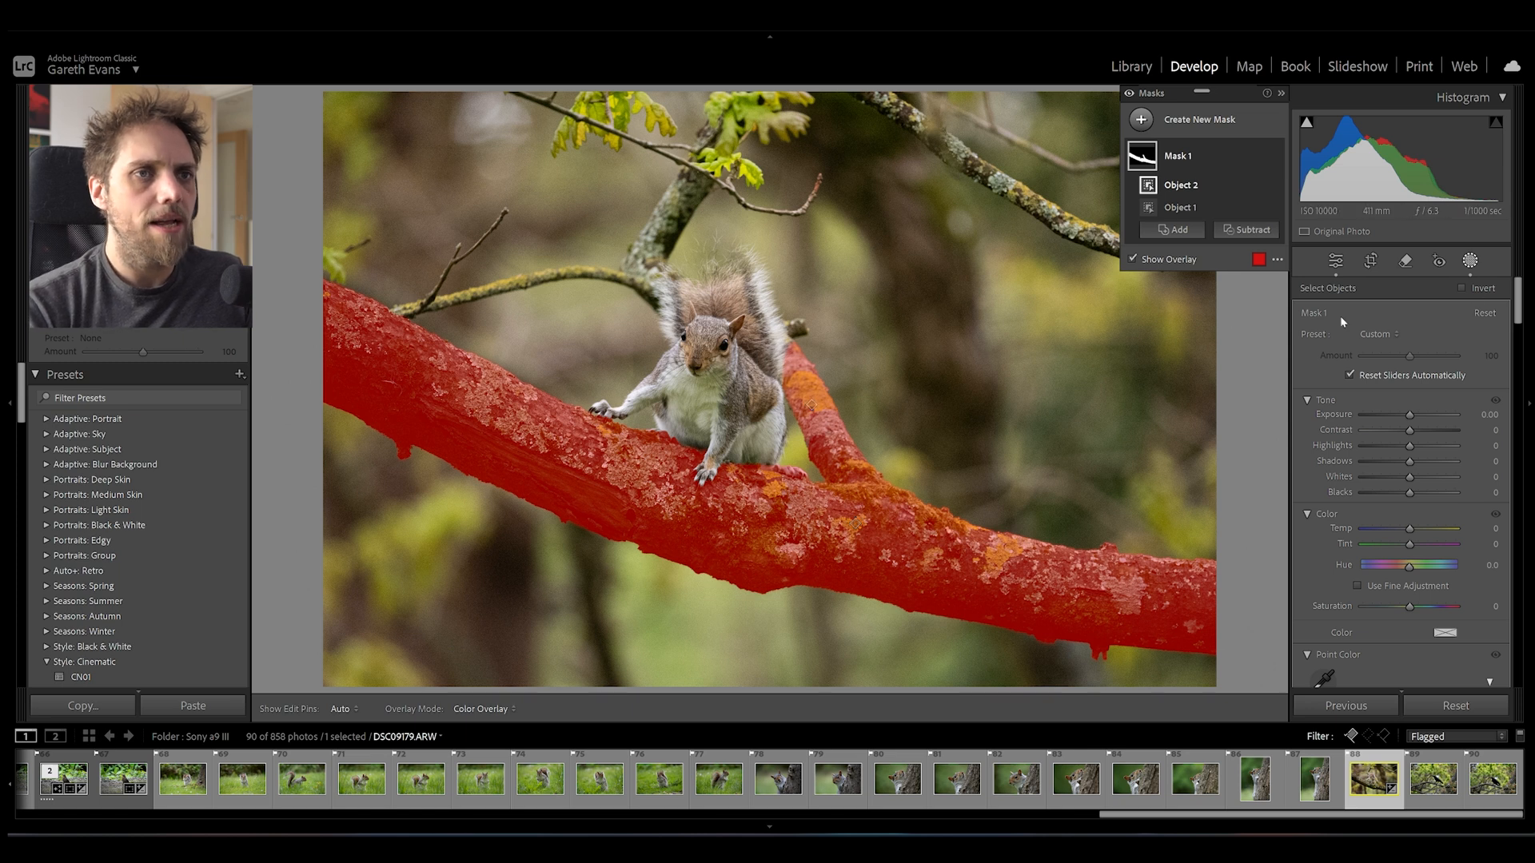
mouse_move(774, 373)
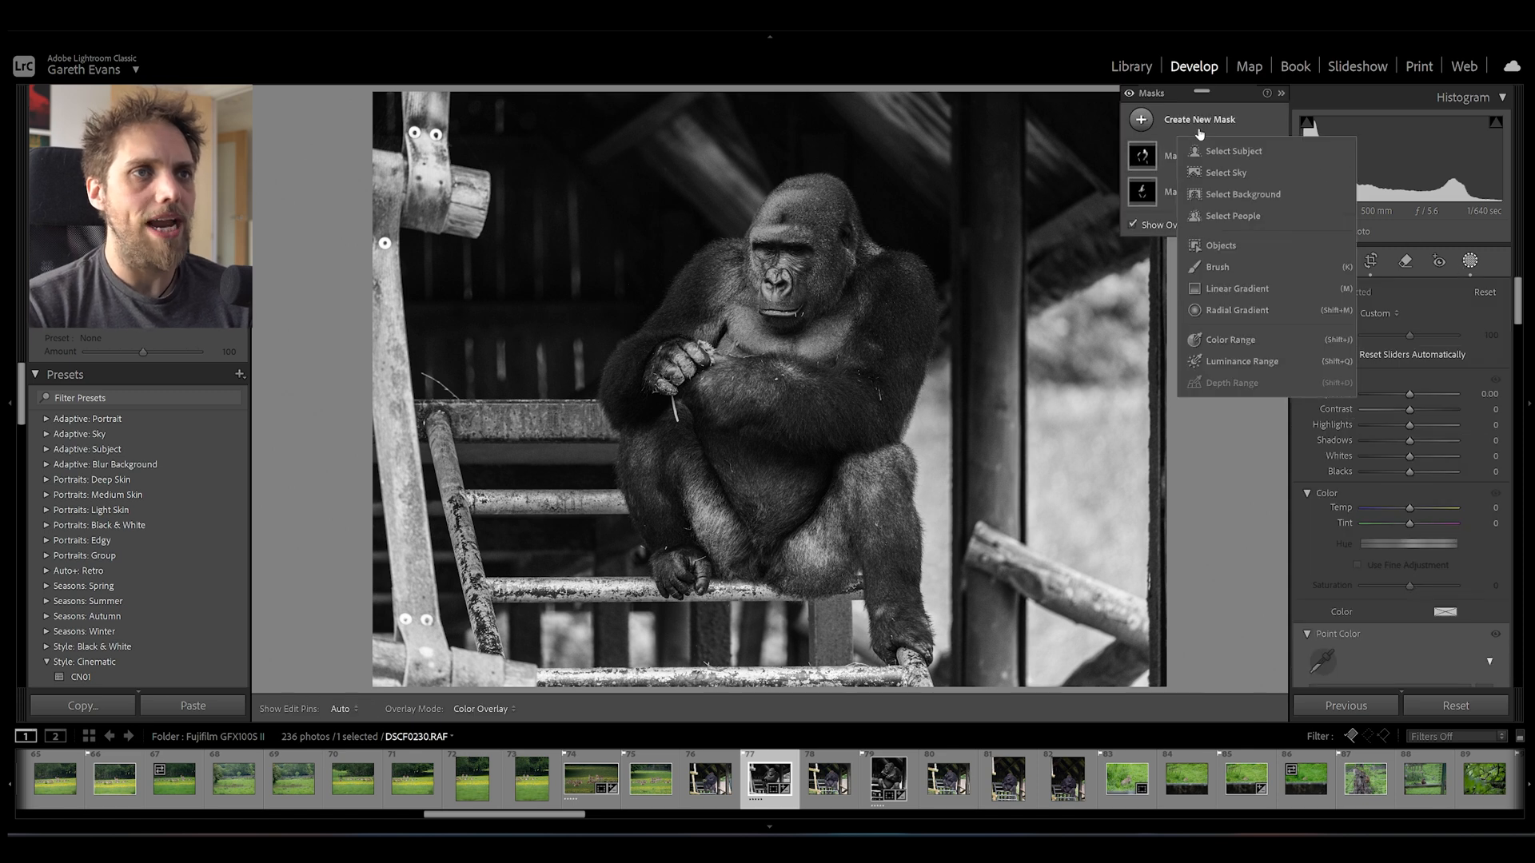
Mask the post left of the gorilla with added Objects selections at Exposure -0.81, then return to the squirrel photo
click(1220, 245)
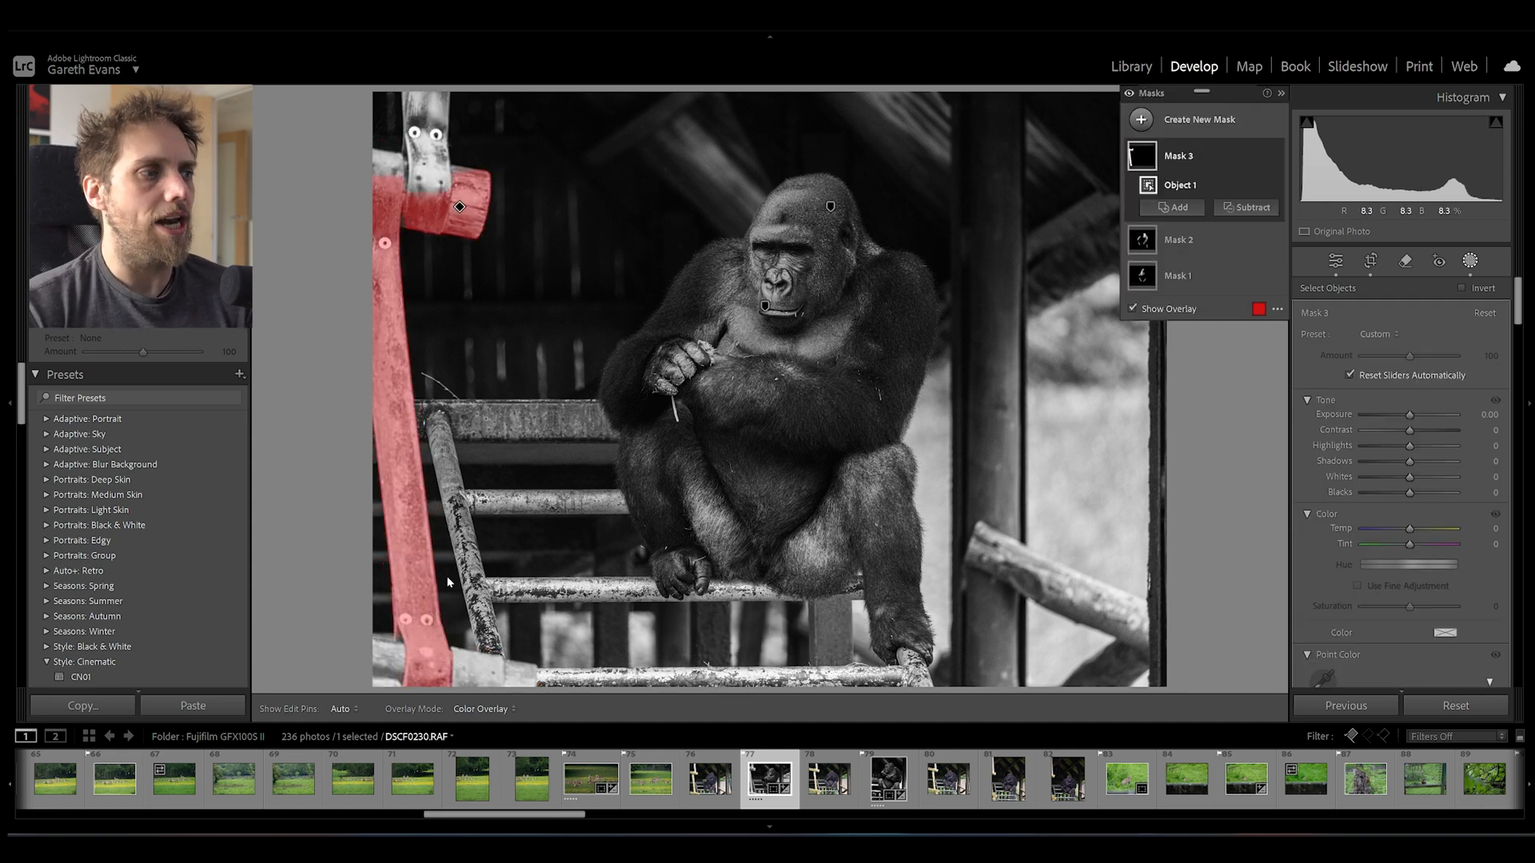
mouse_move(380, 186)
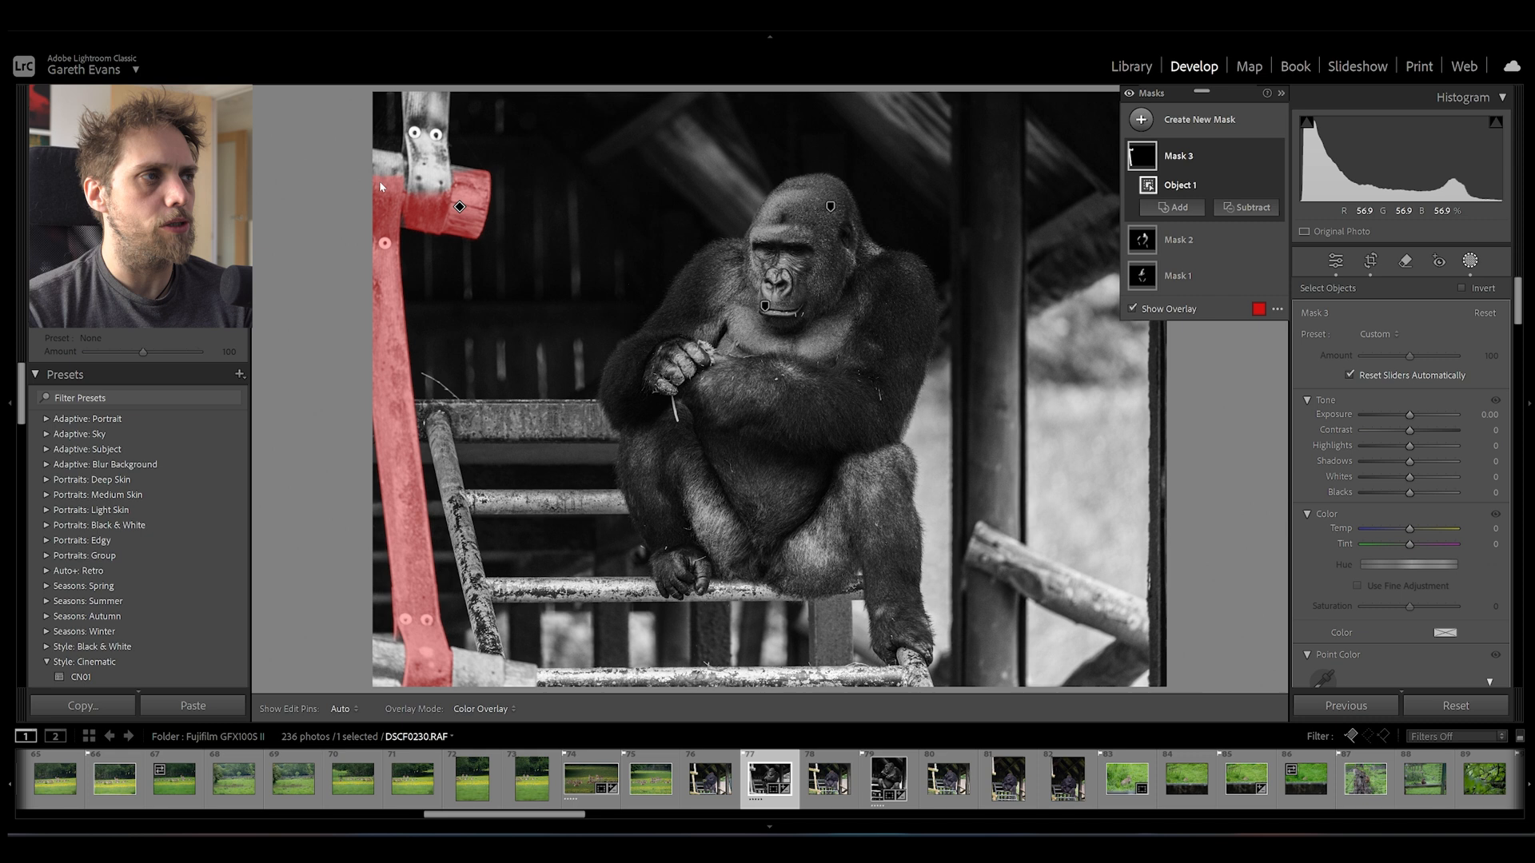
click(1171, 206)
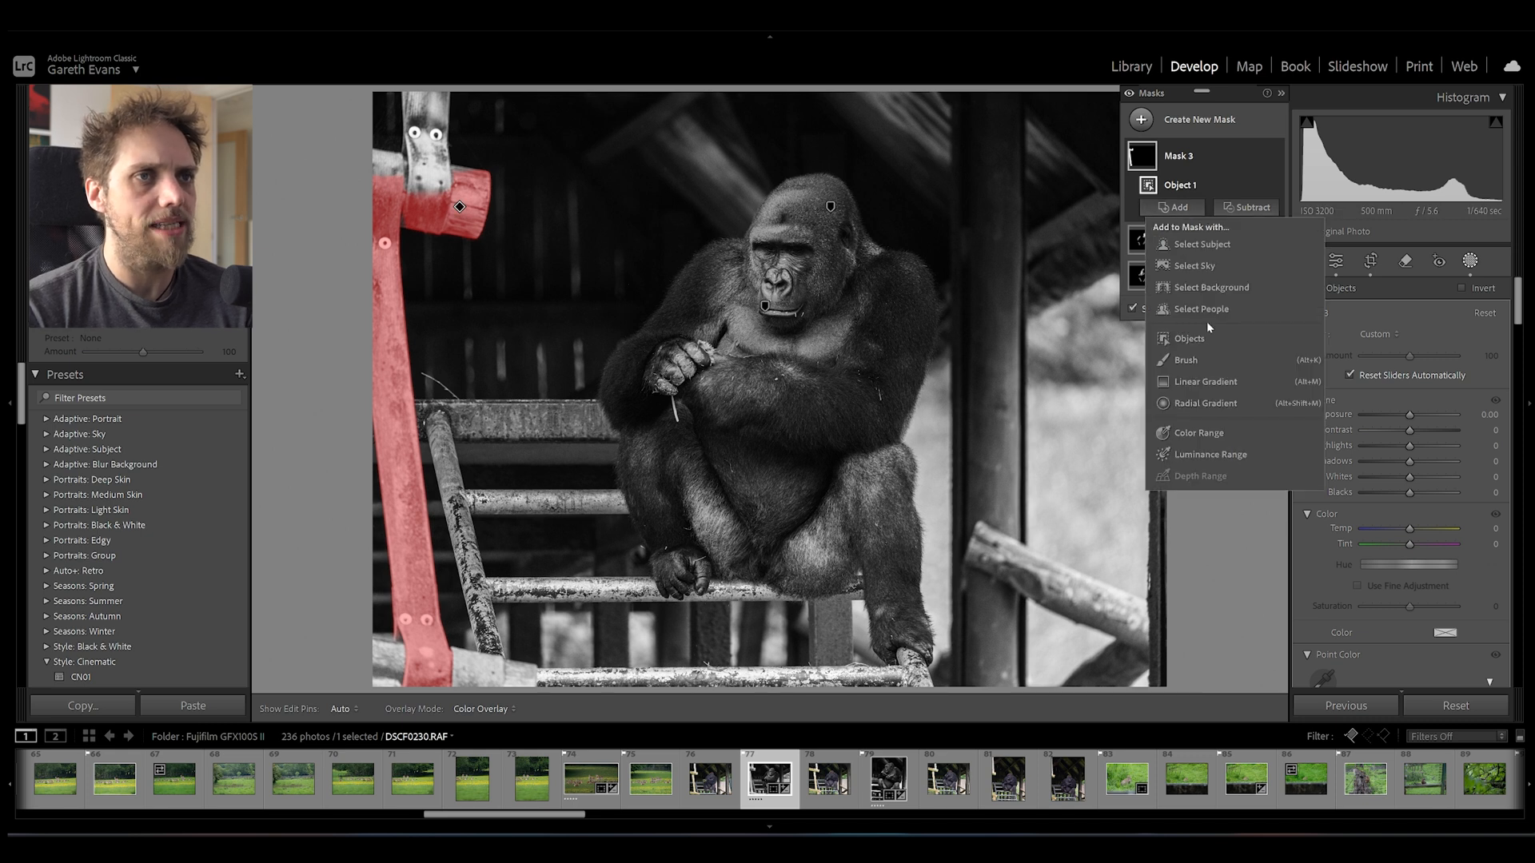
click(1188, 338)
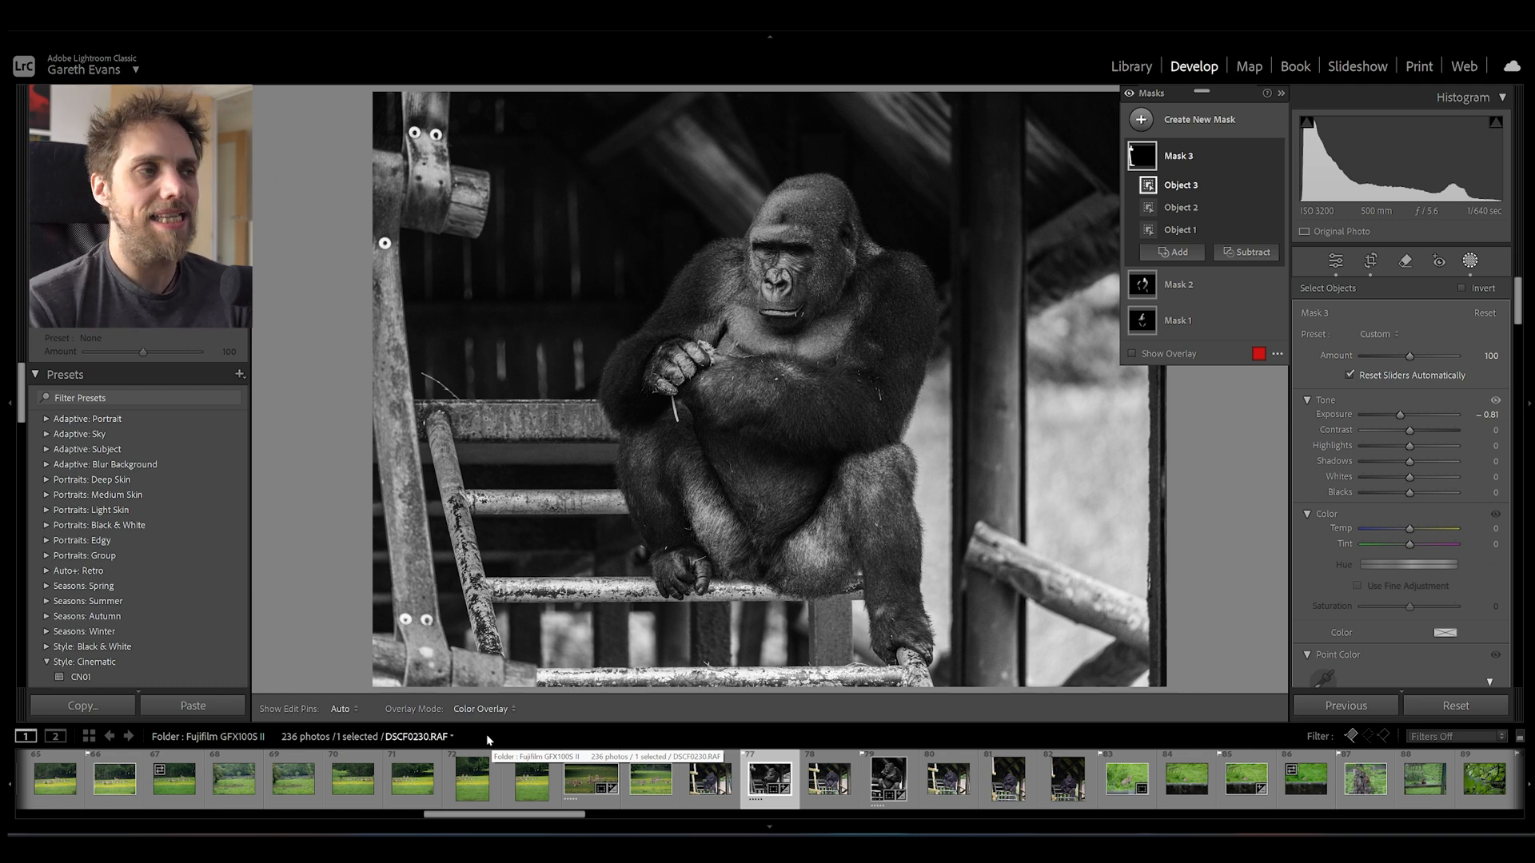
click(1375, 778)
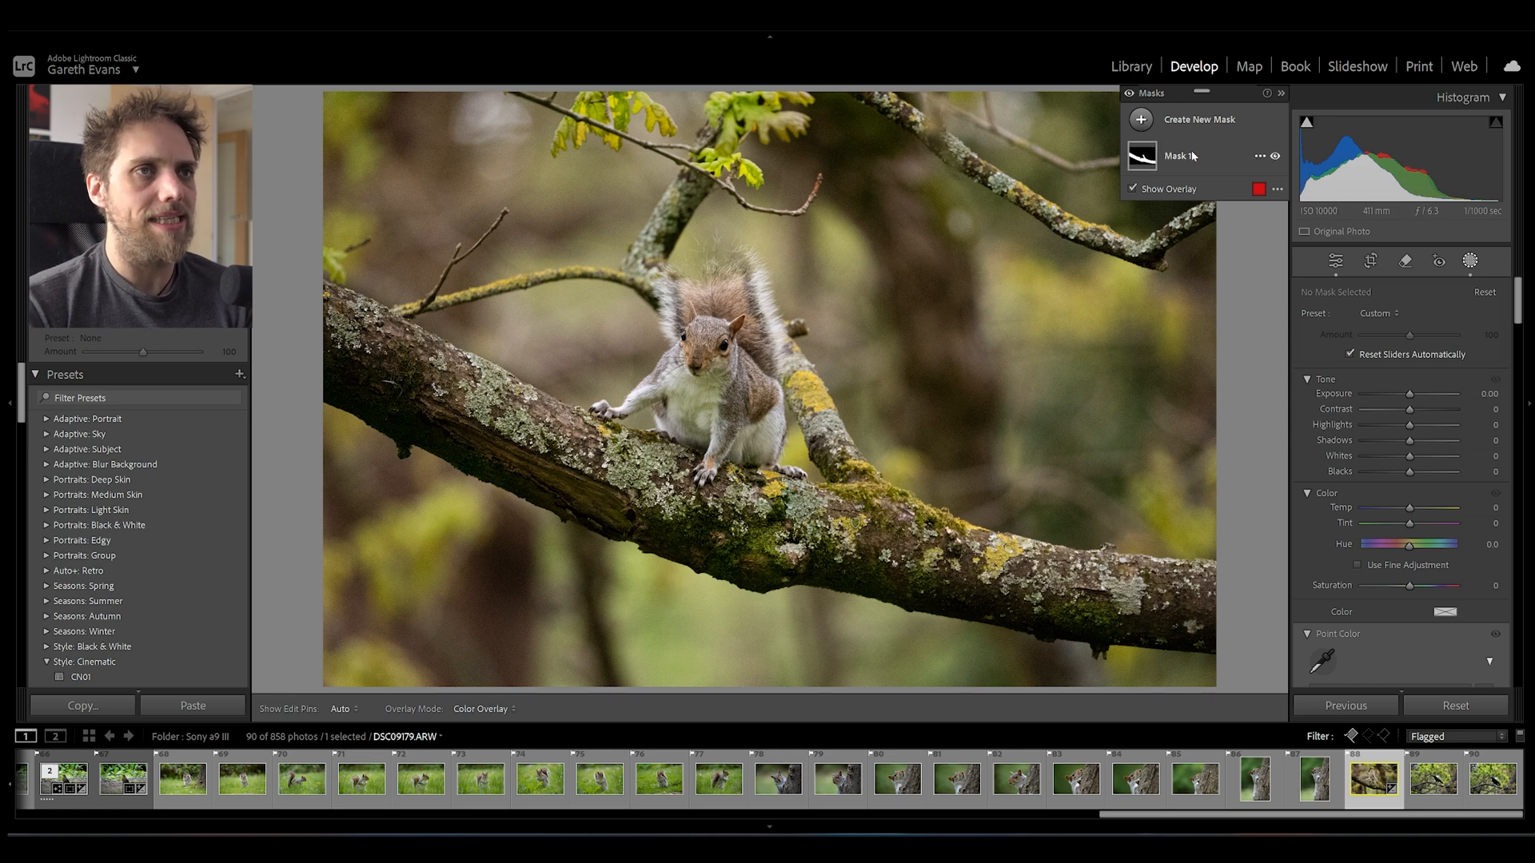
click(1178, 155)
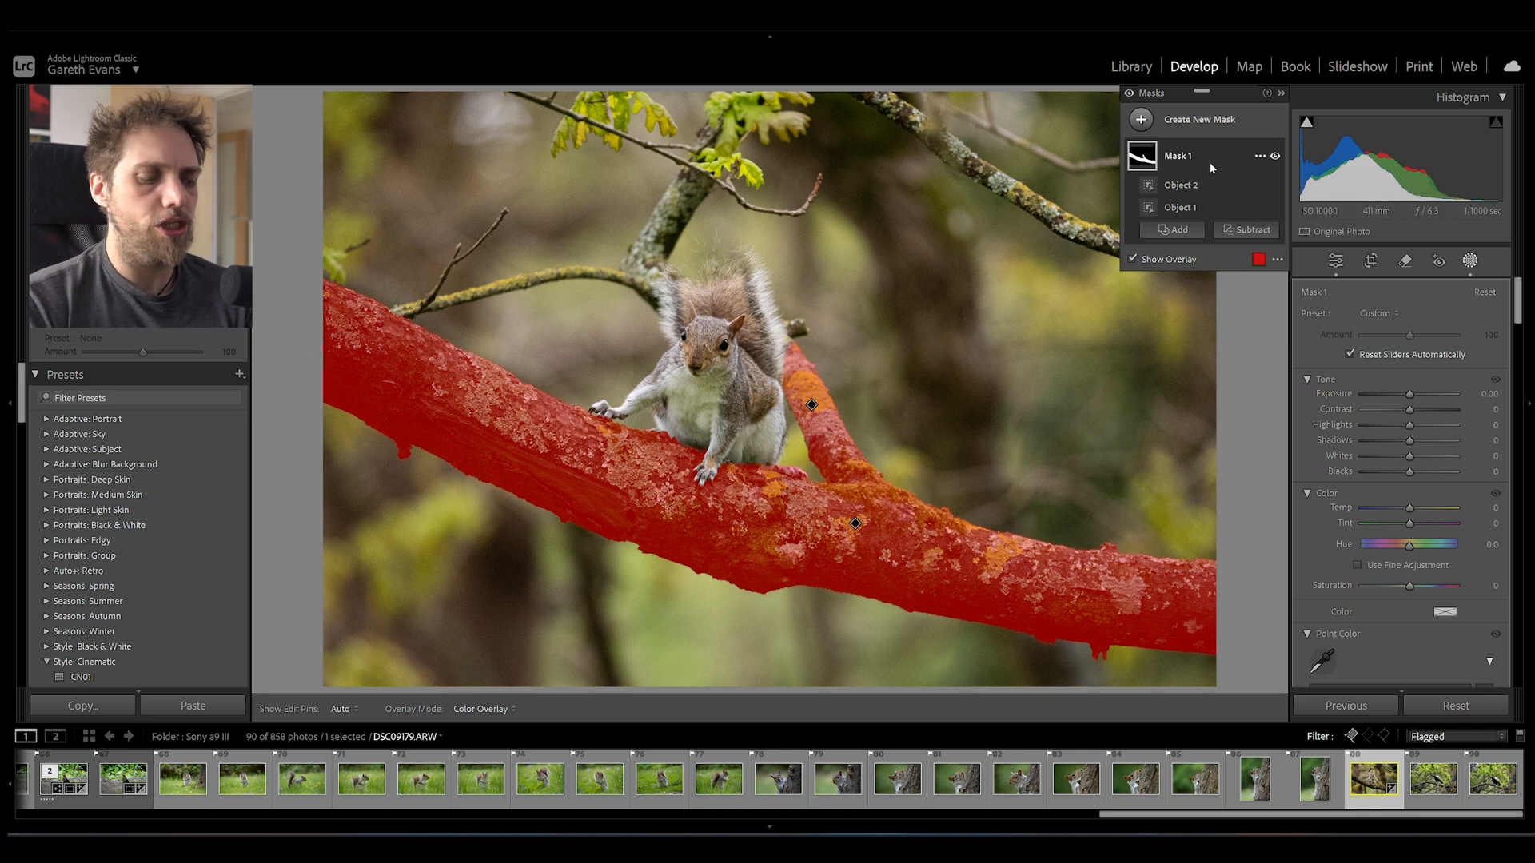
click(1132, 259)
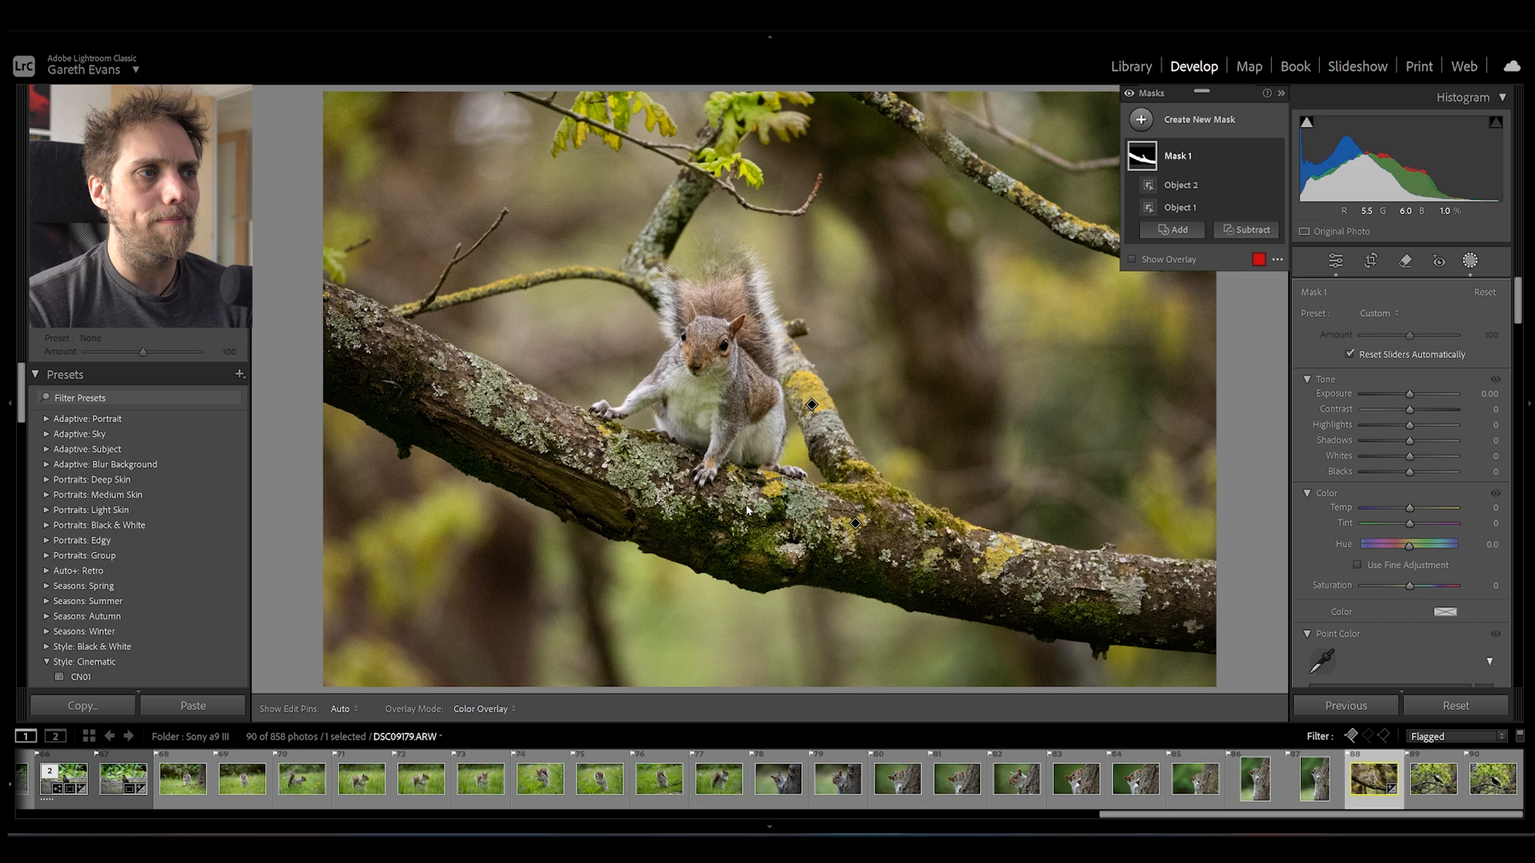
mouse_move(868, 617)
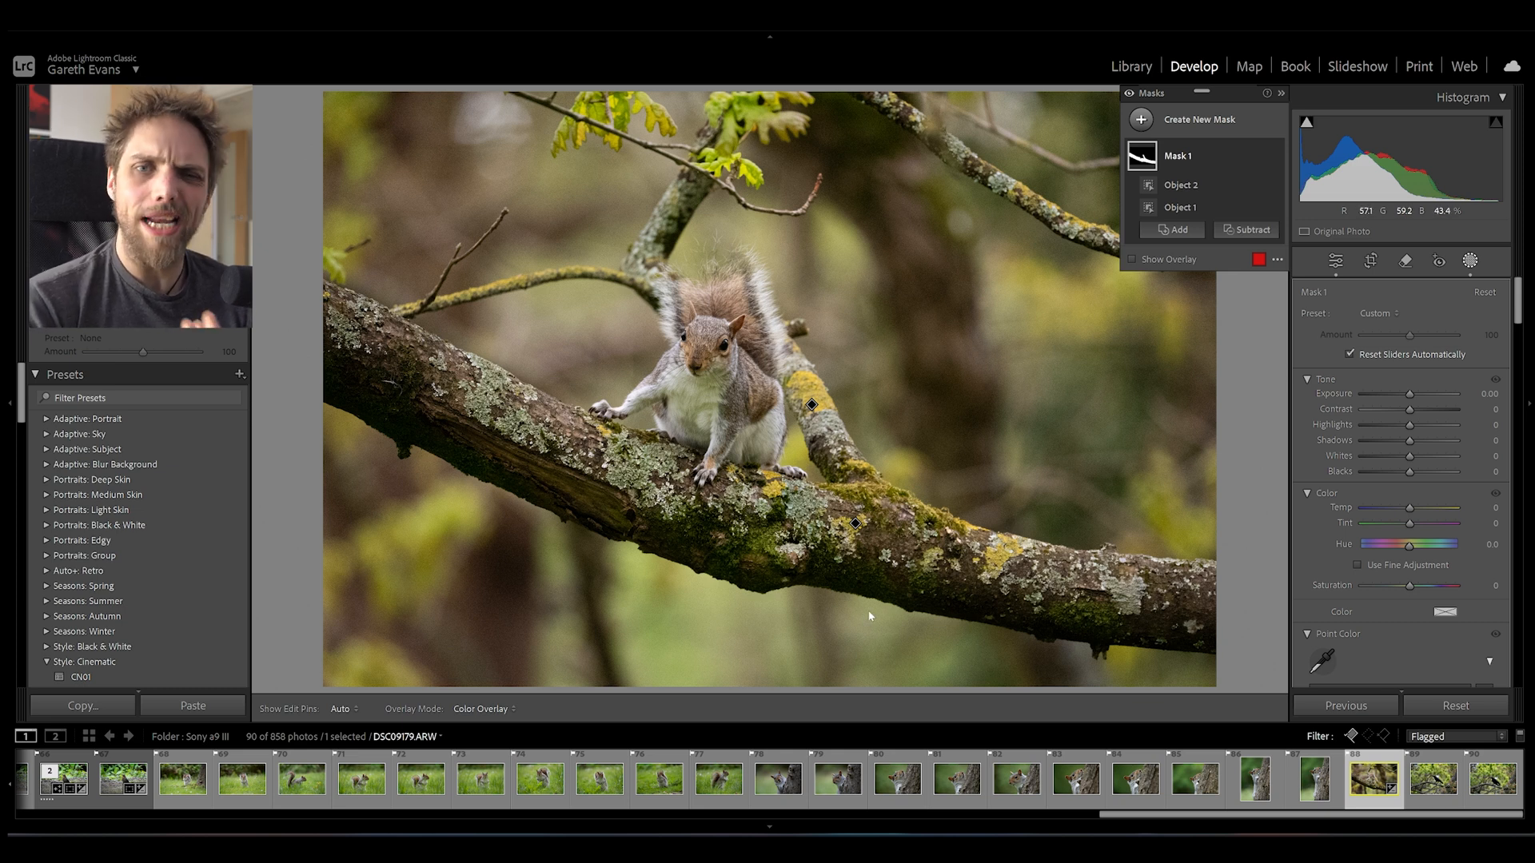
click(1132, 259)
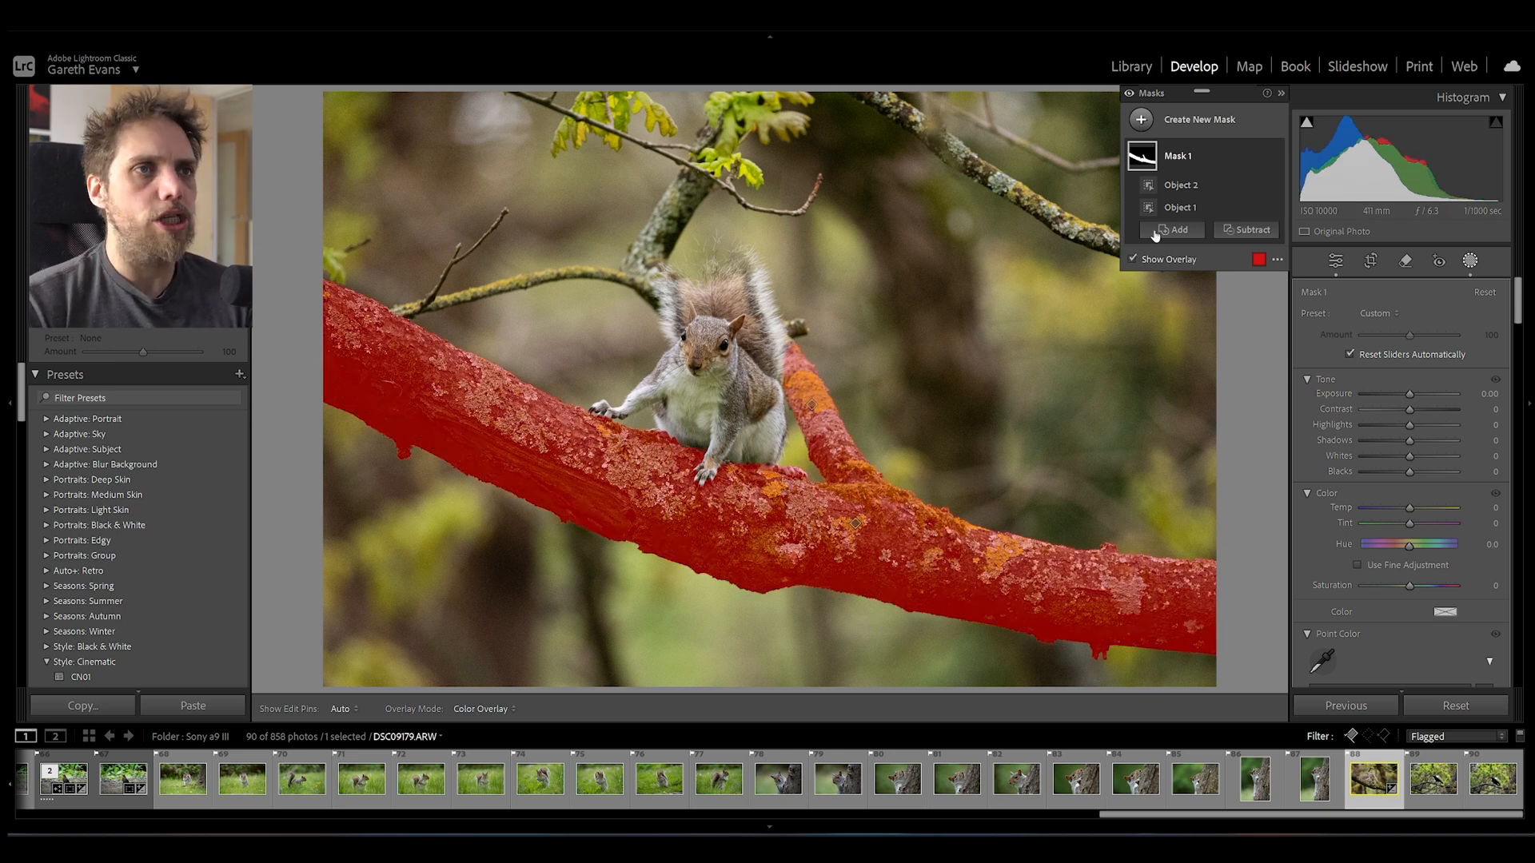
right_click(1179, 155)
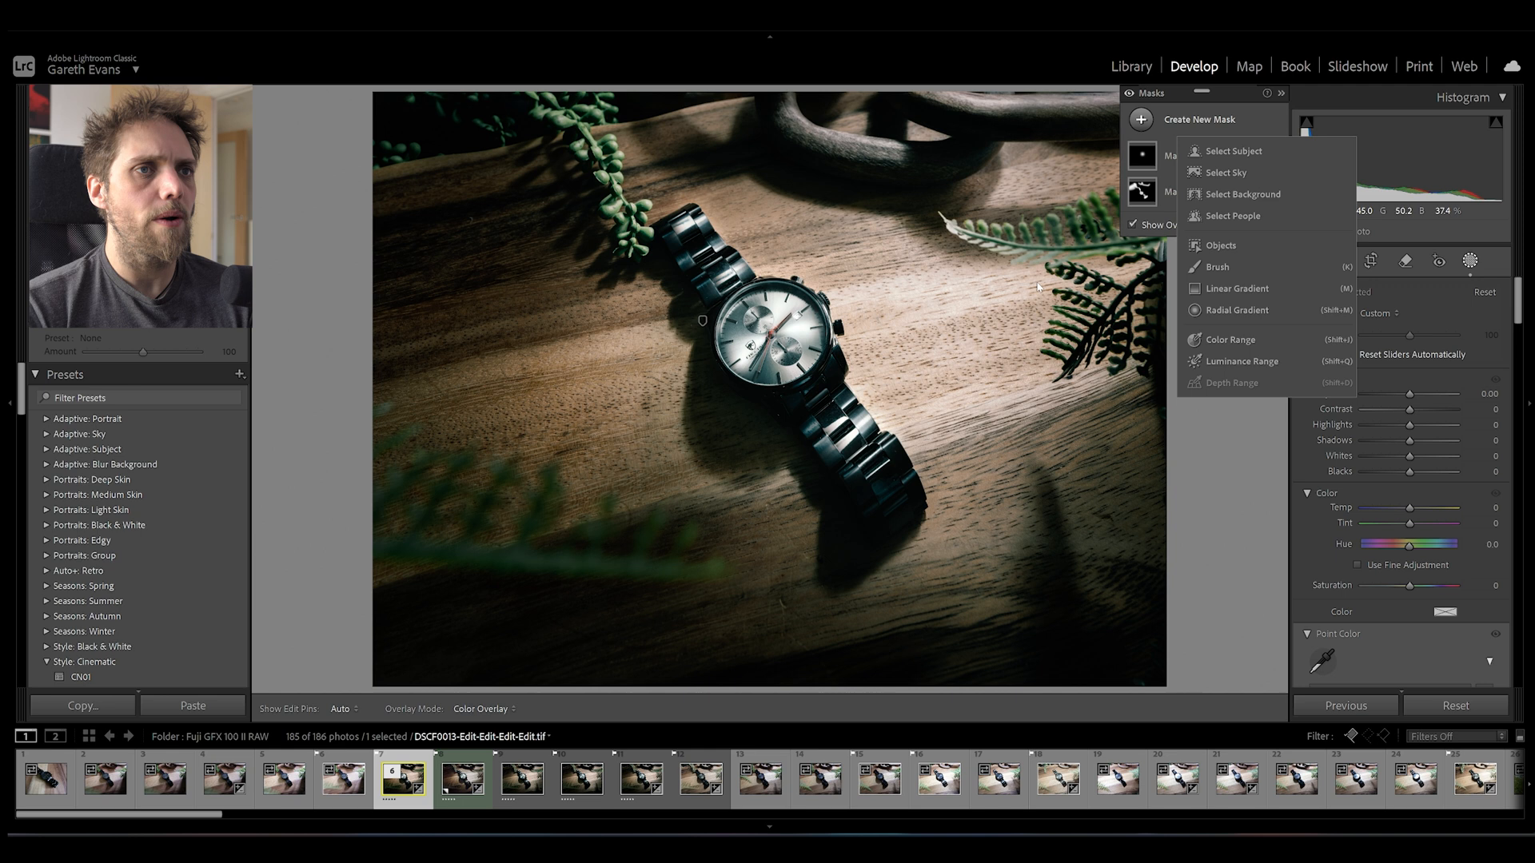
Mask the watch strap with added Objects at Exposure 0.60 and Contrast 19, then start another Objects mask
click(1220, 246)
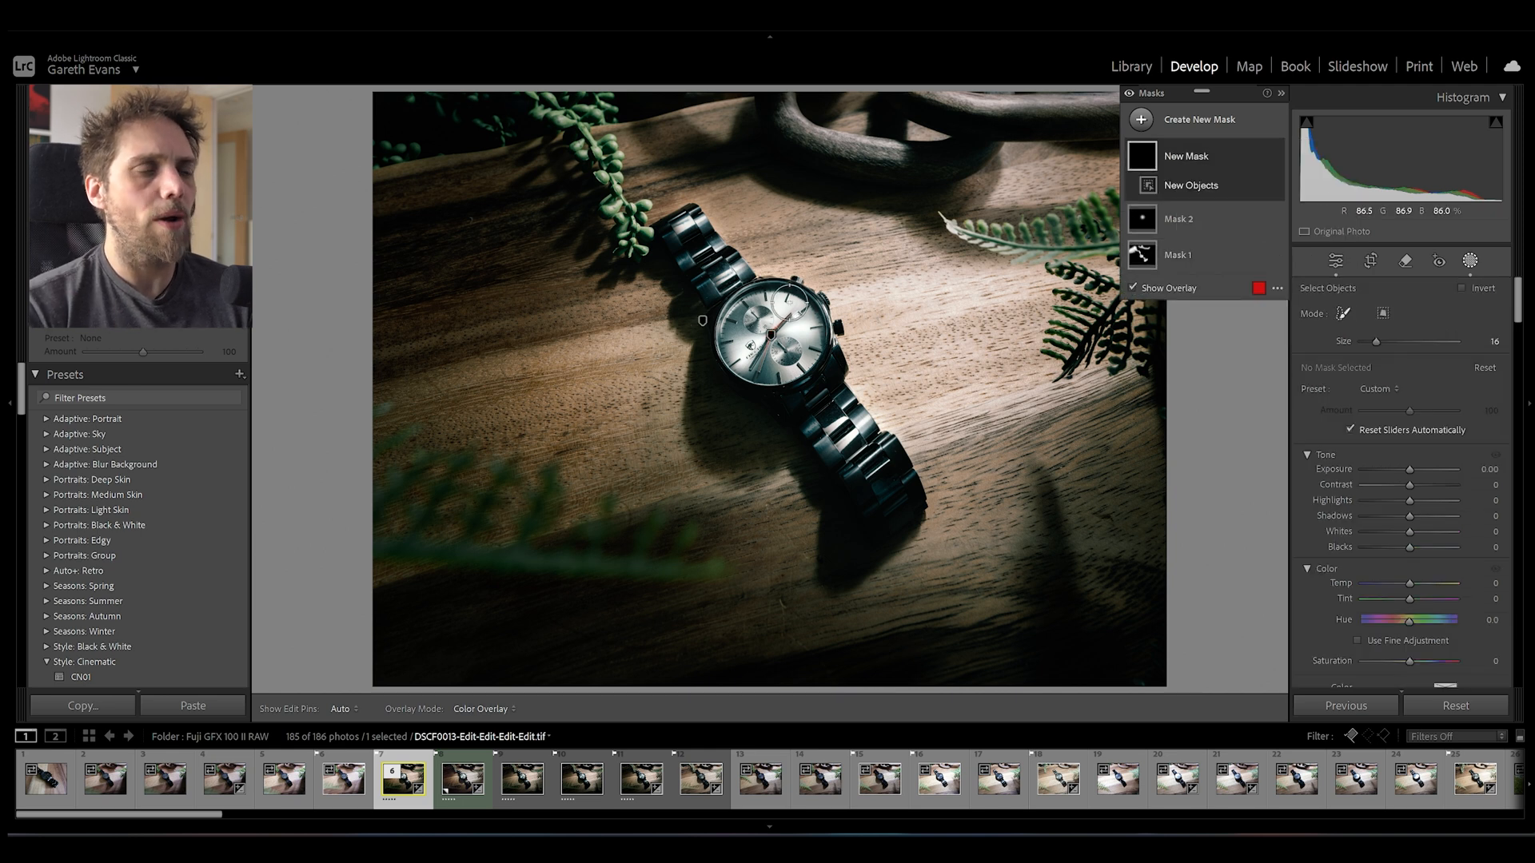
mouse_move(702, 285)
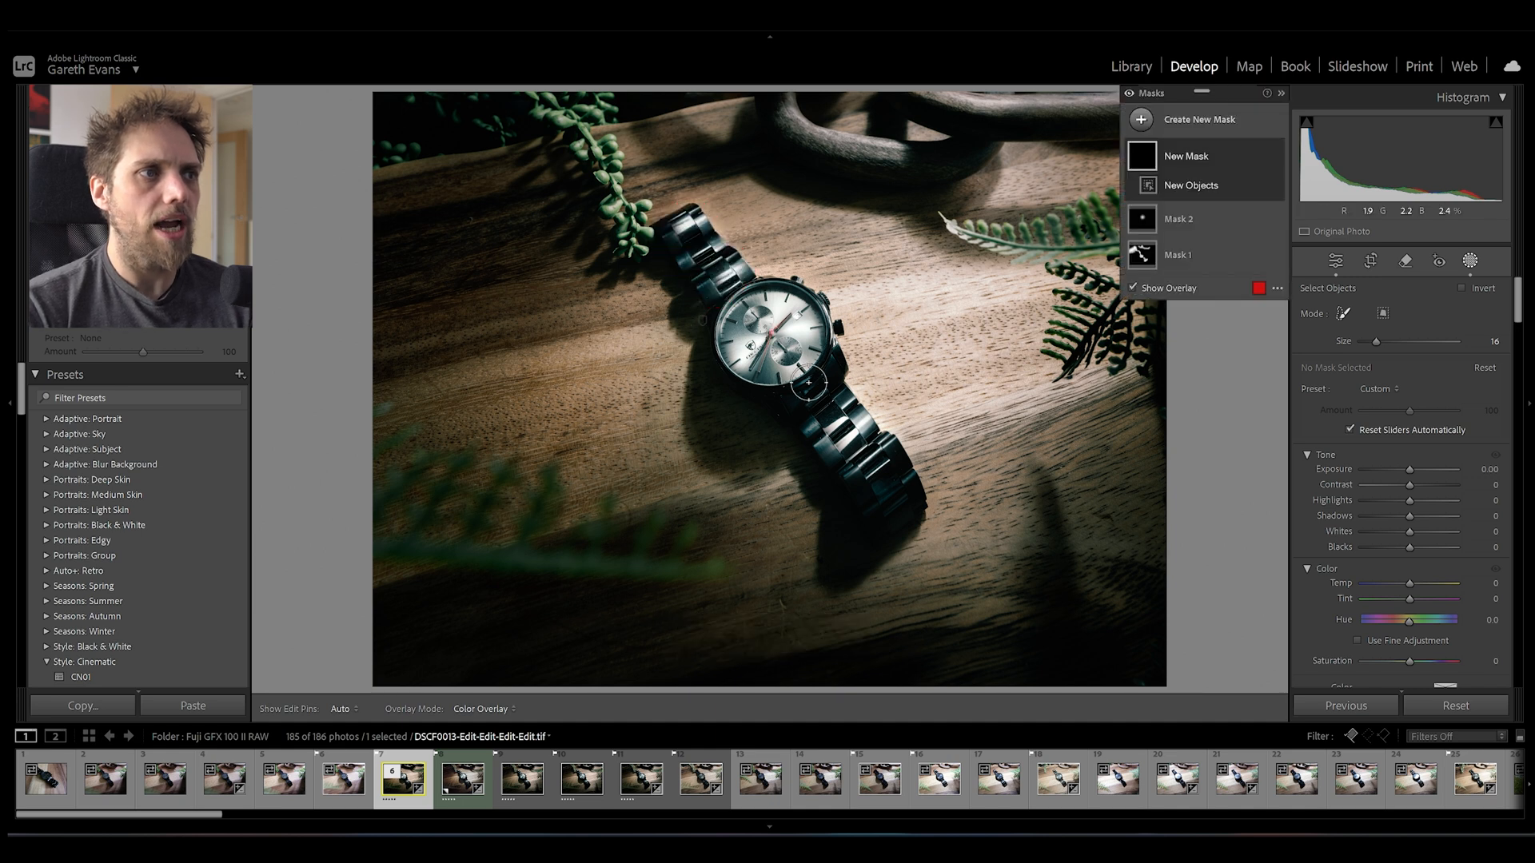
click(1174, 207)
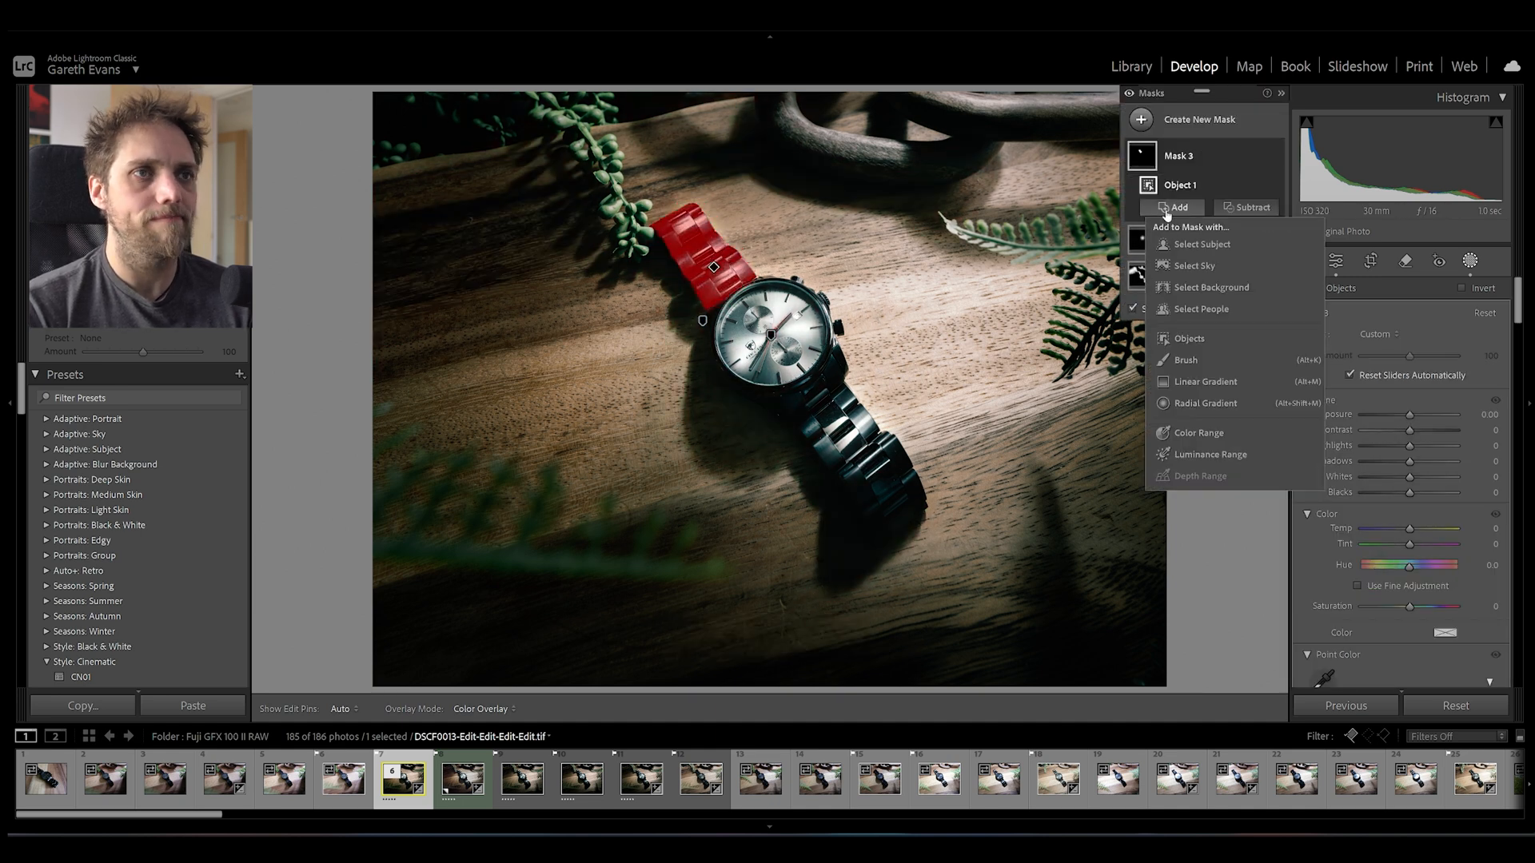
click(1188, 337)
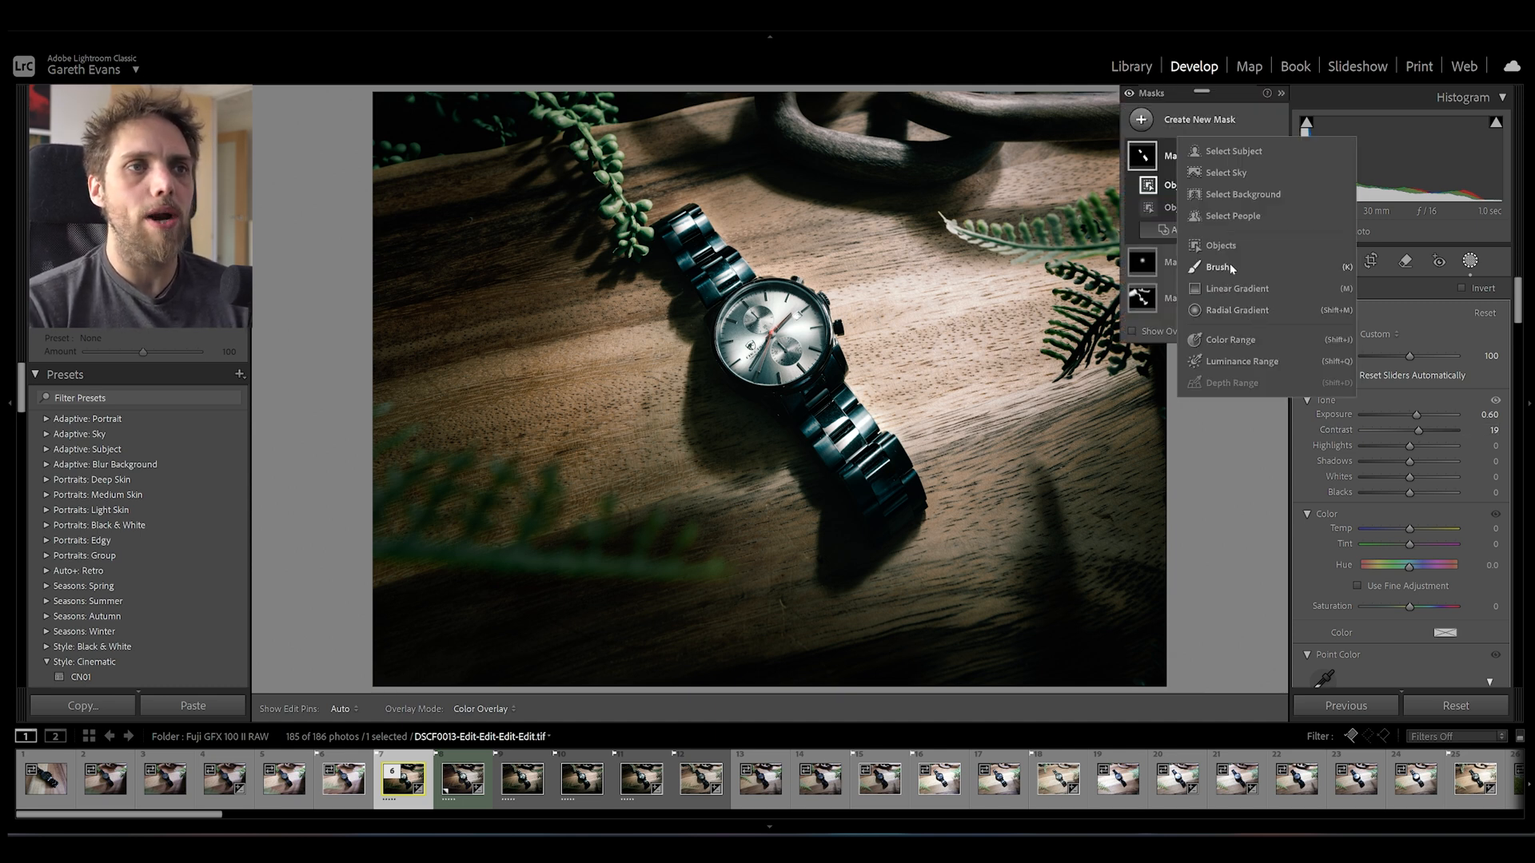
click(1220, 245)
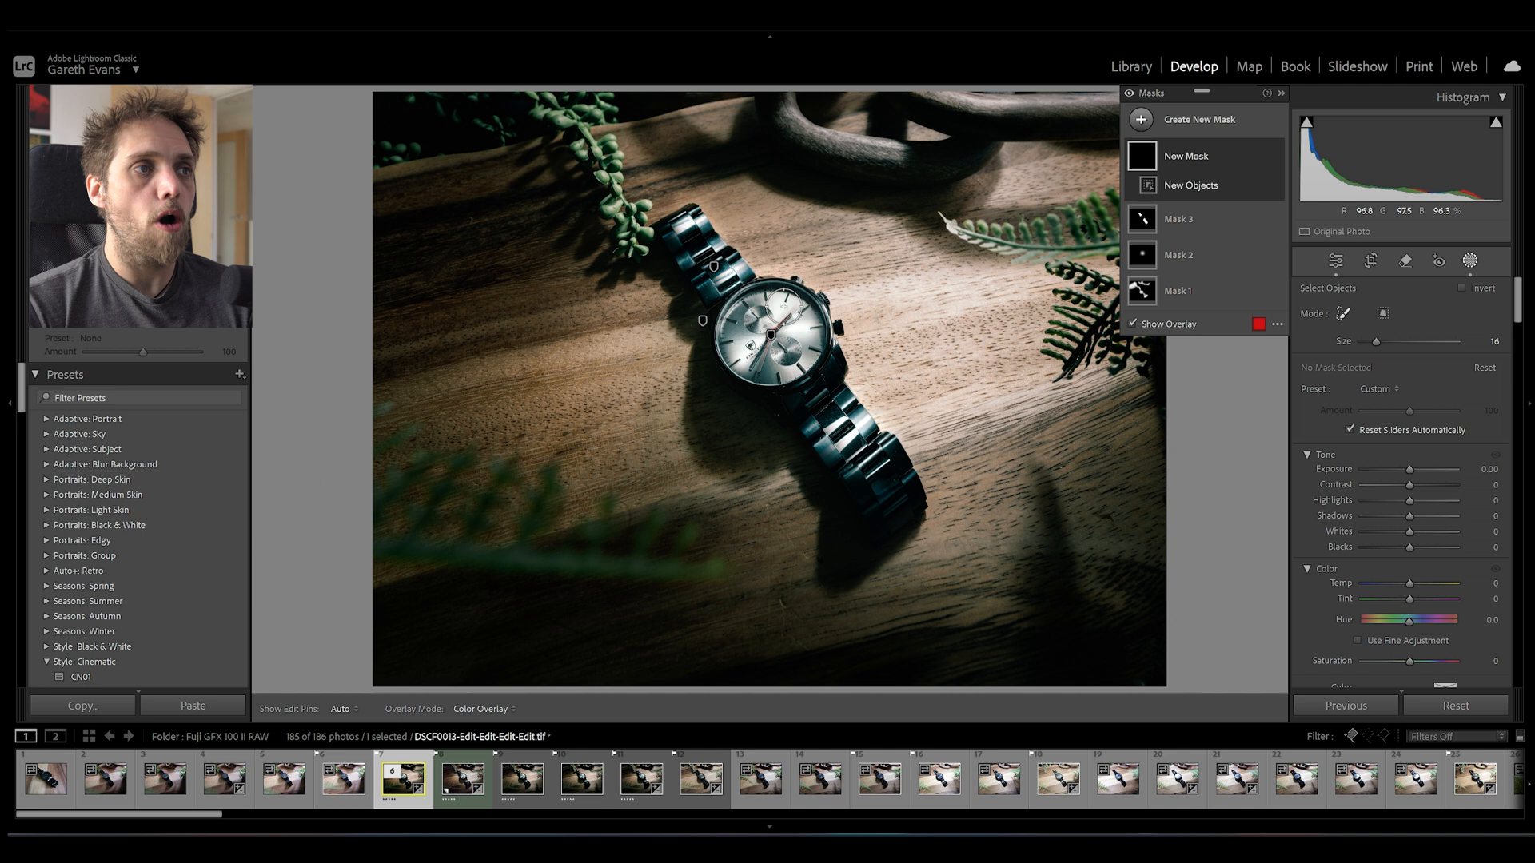